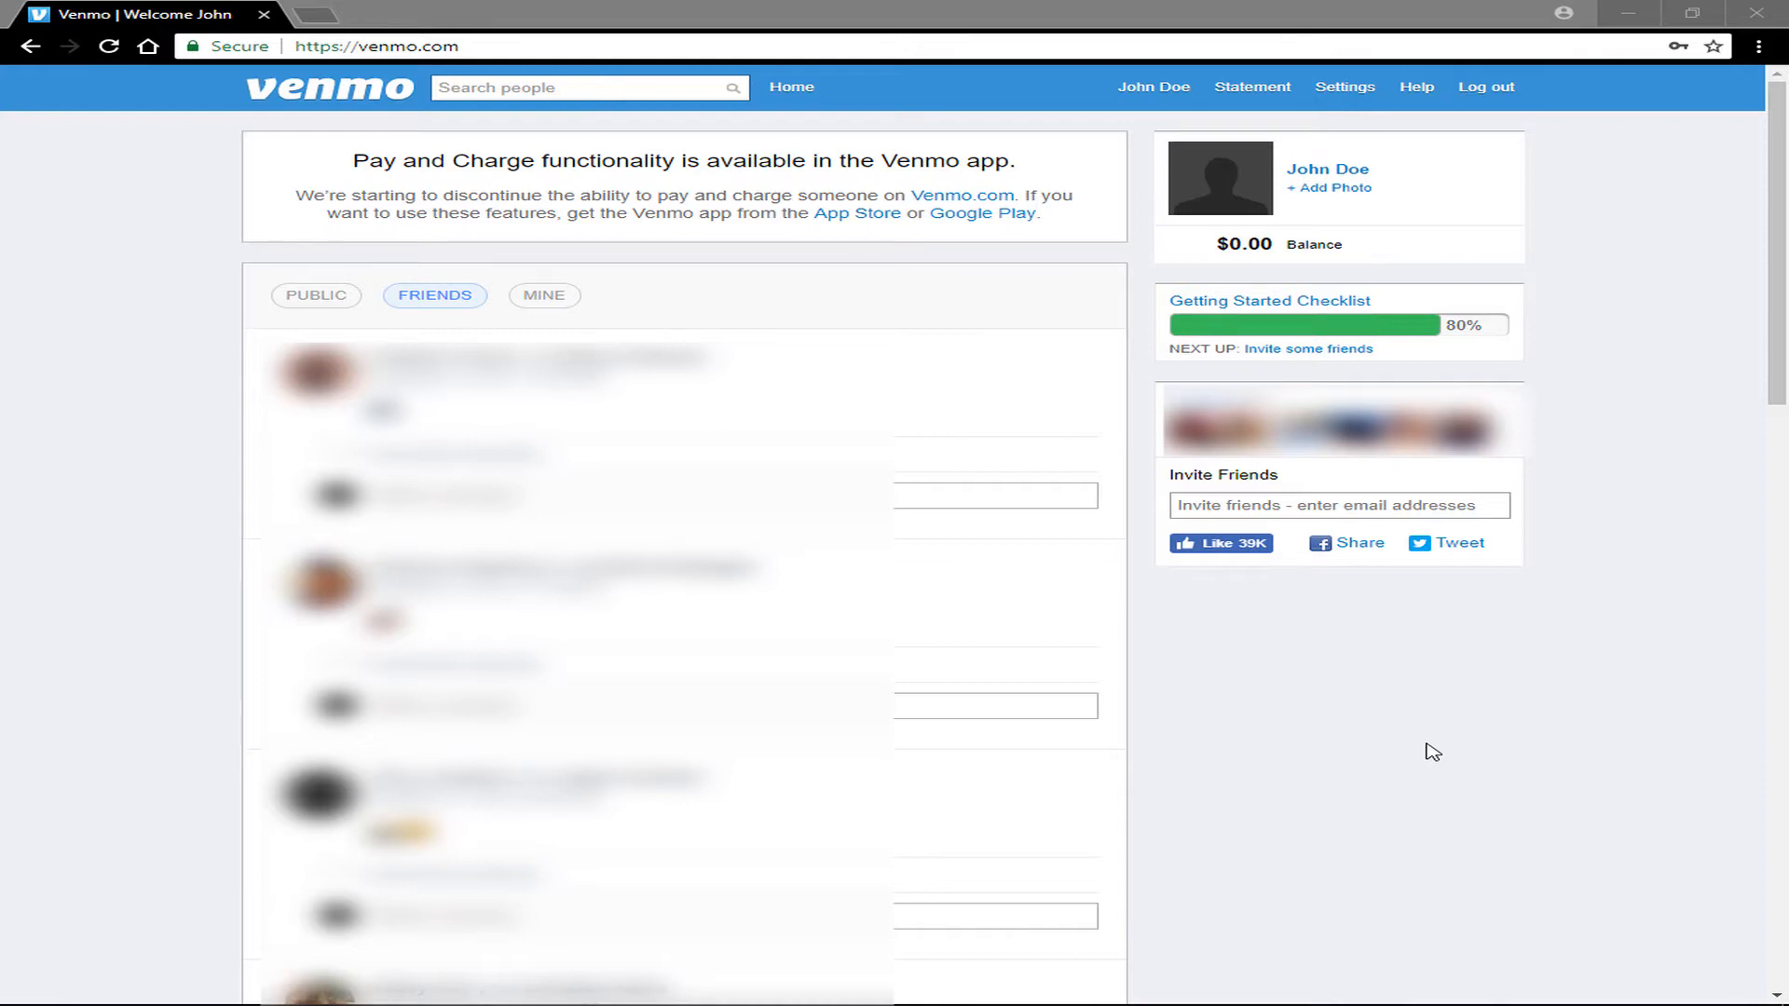
mouse_move(1370, 106)
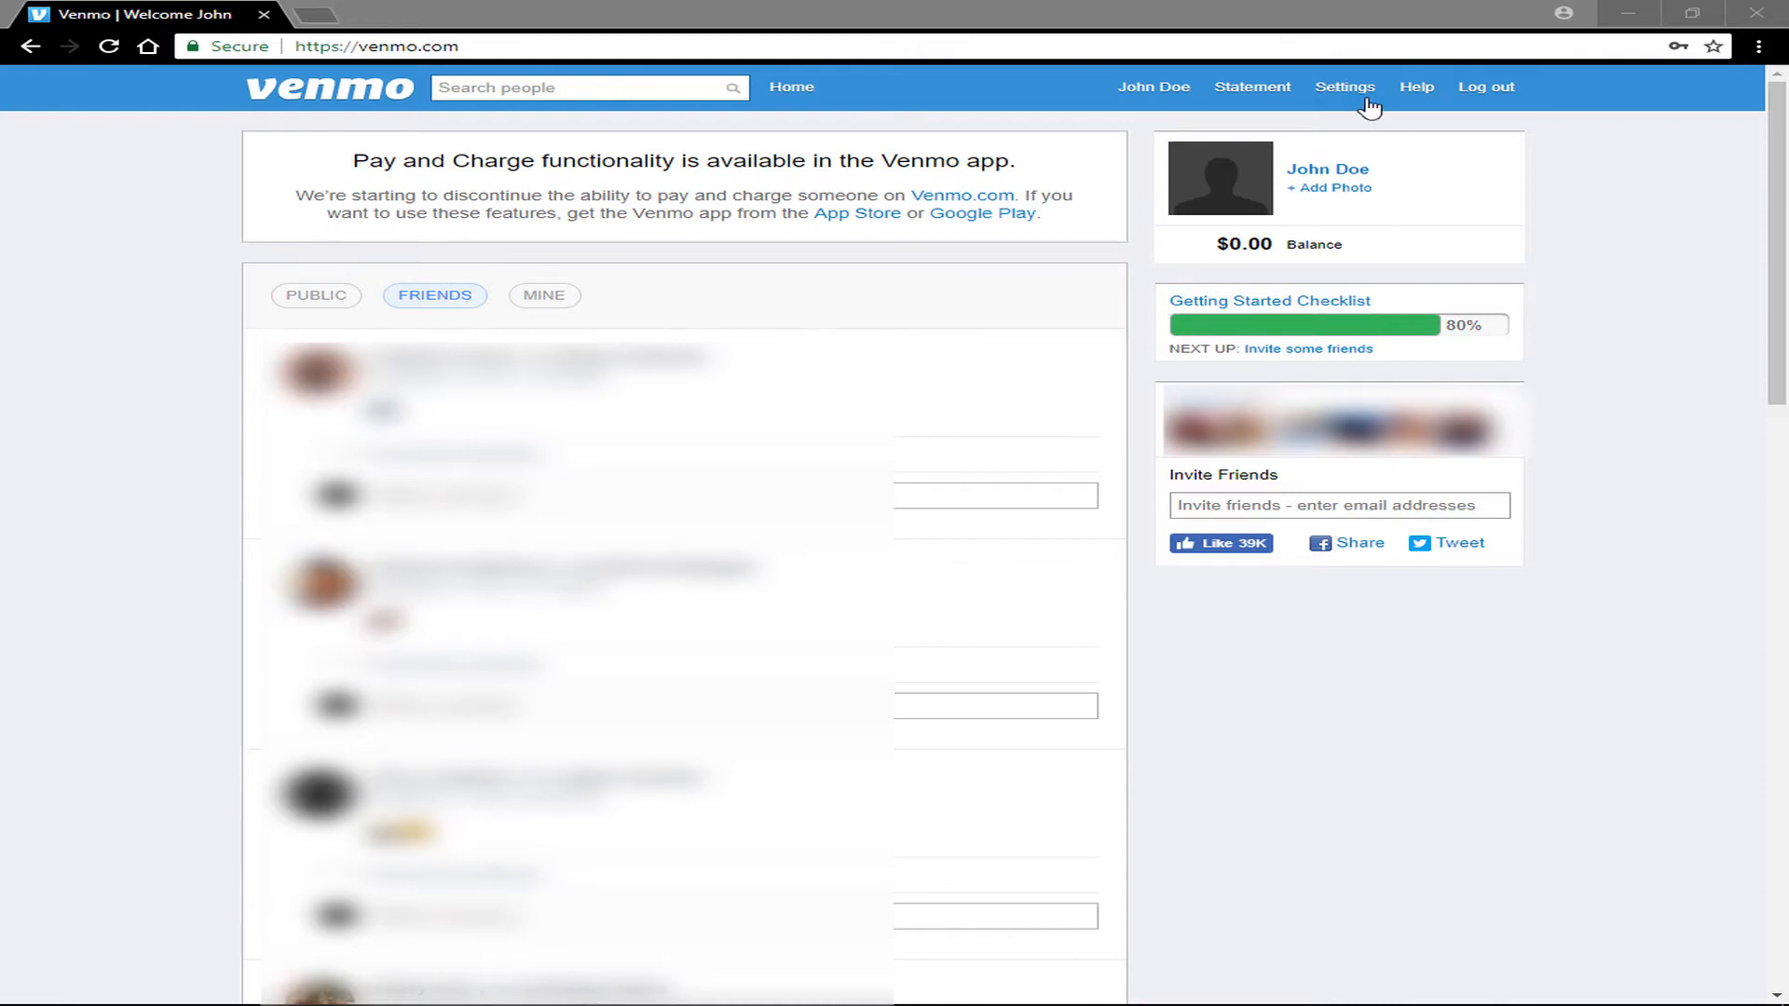
- Go to Settings and start changing the account password under Password
left_click(1346, 88)
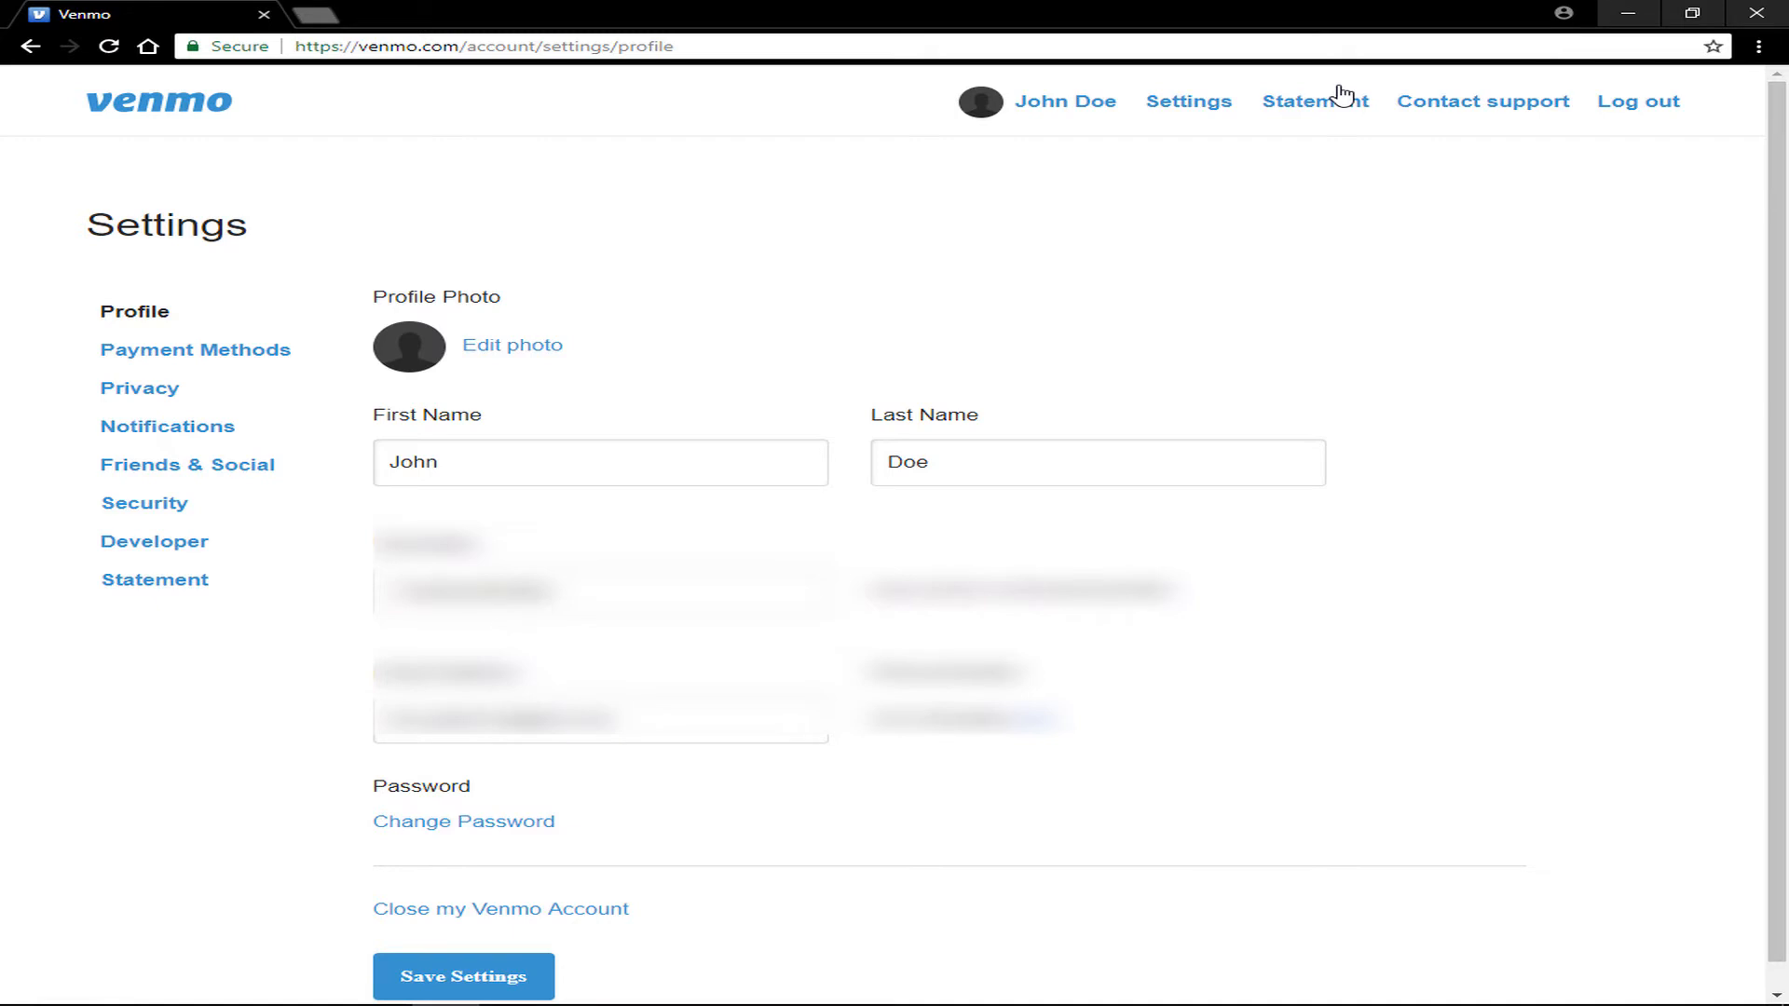
mouse_move(520, 807)
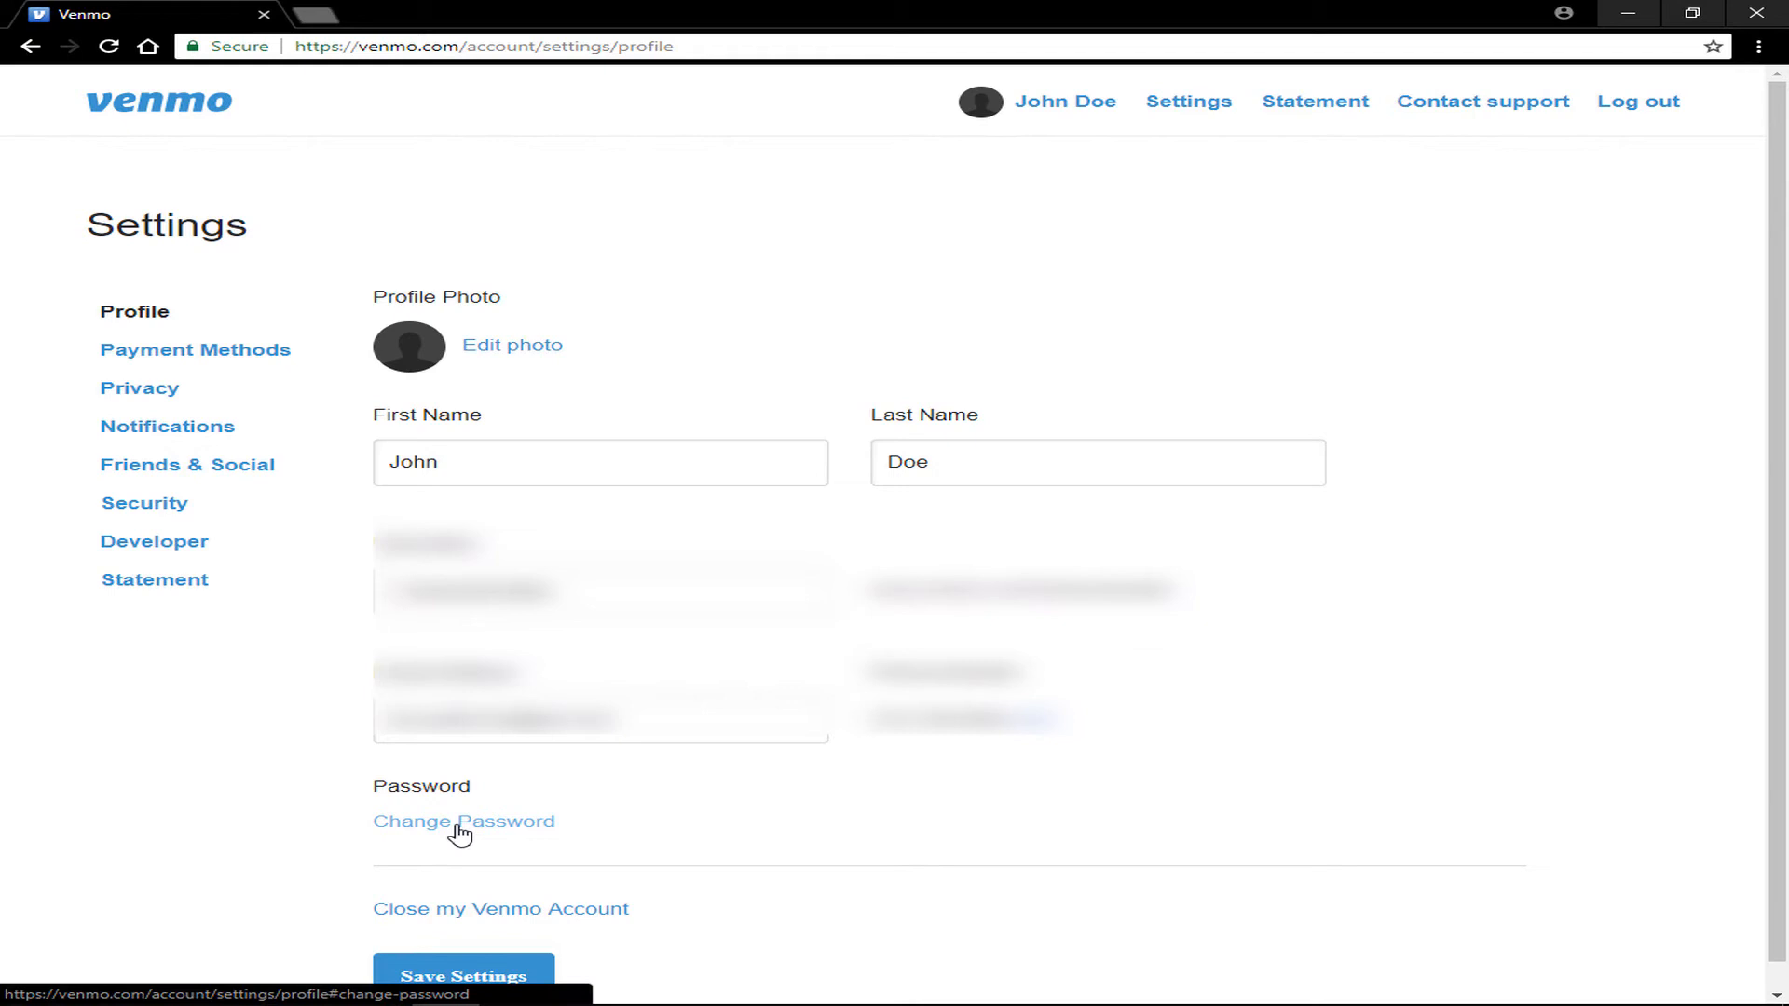
left_click(464, 822)
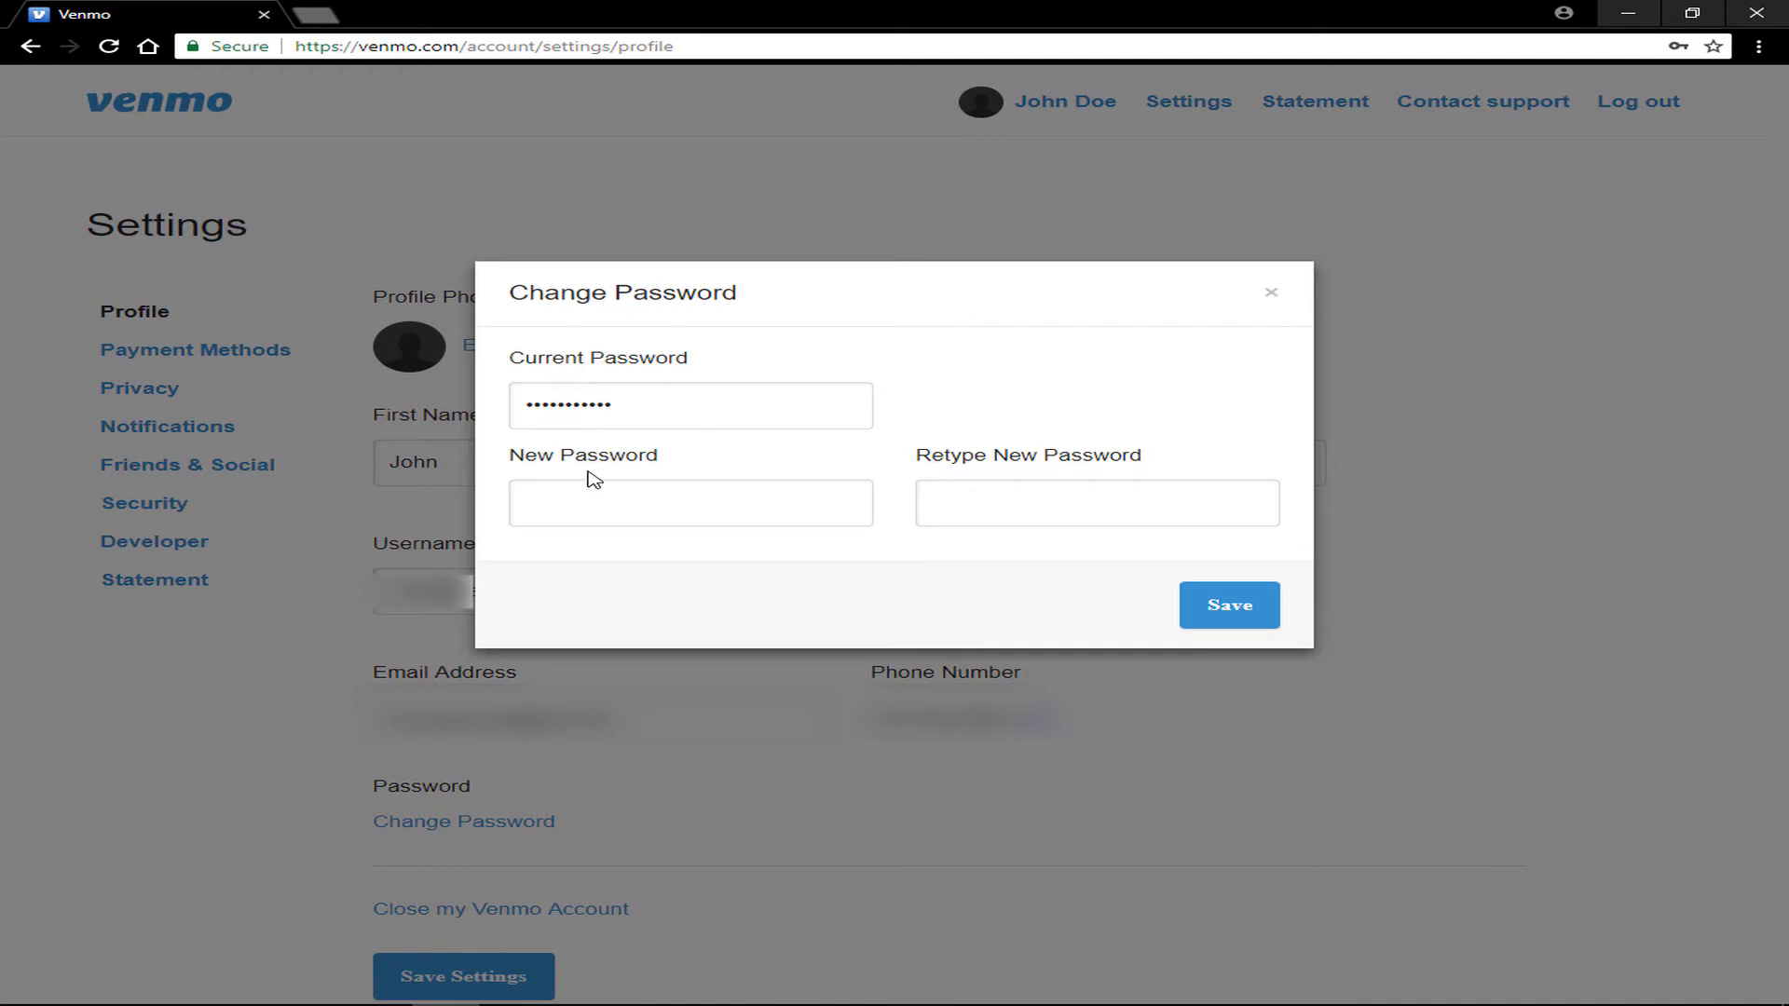
- Enter the current and new passwords and save, getting the 'Successfully changed your password' banner
type("••••")
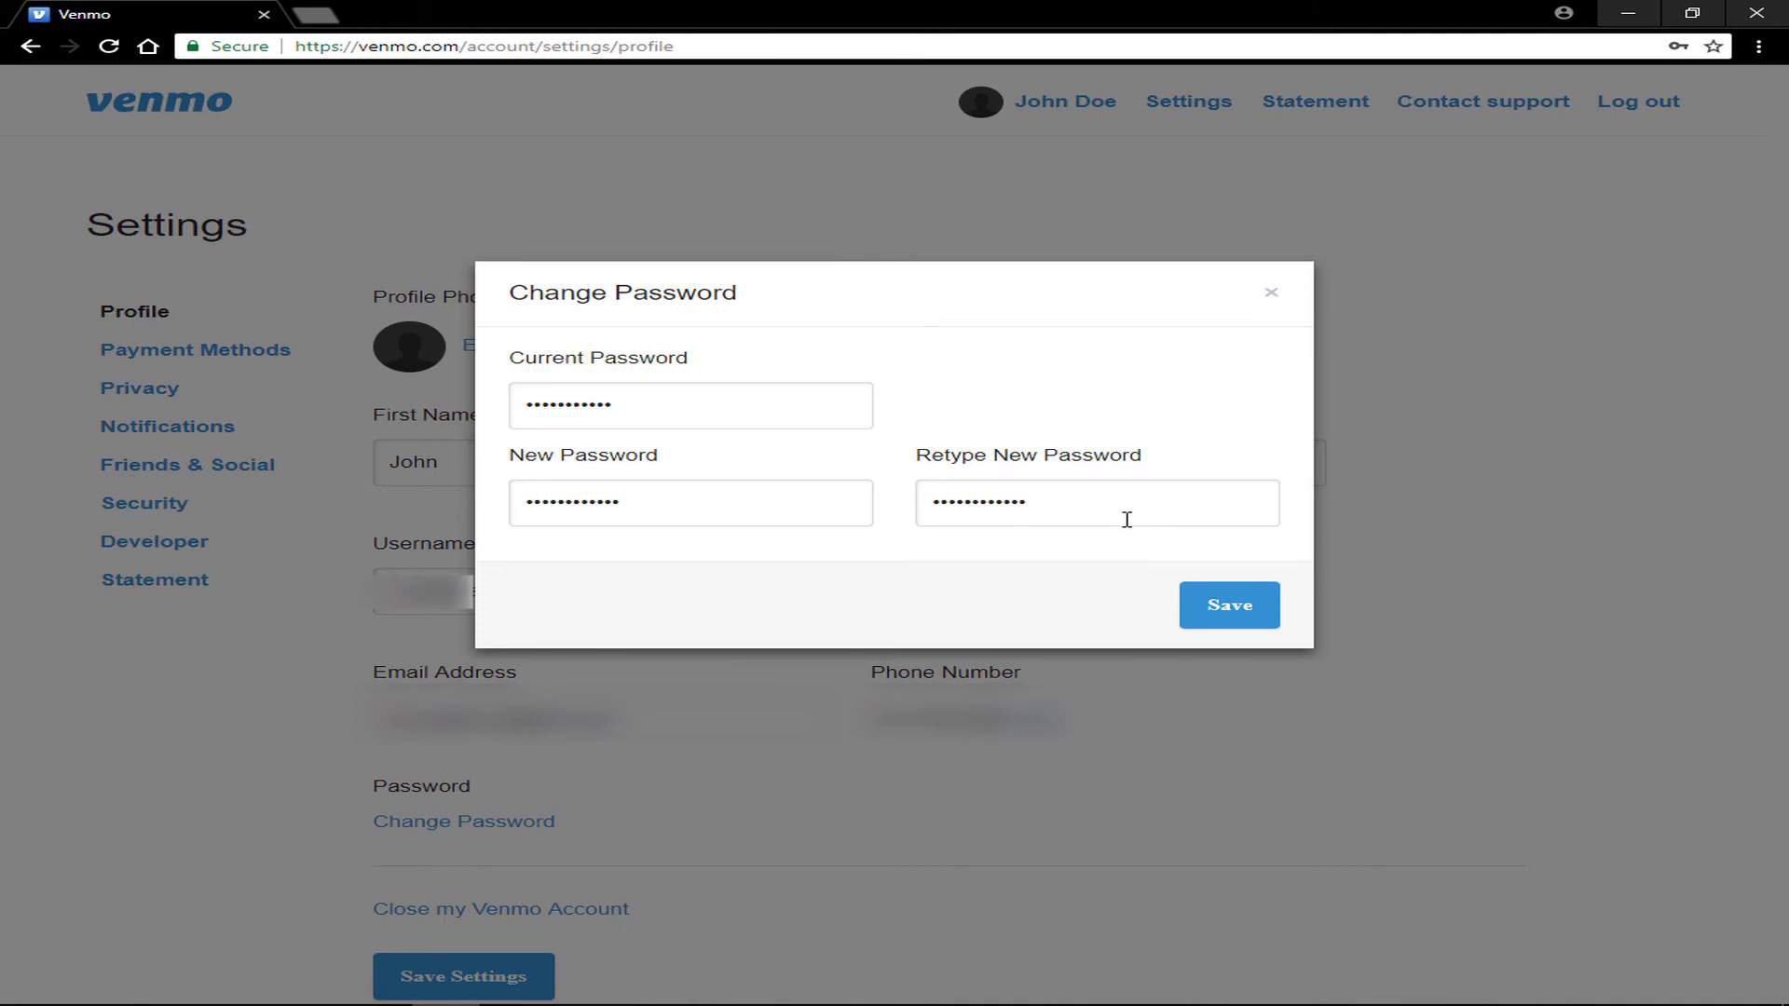
left_click(1229, 604)
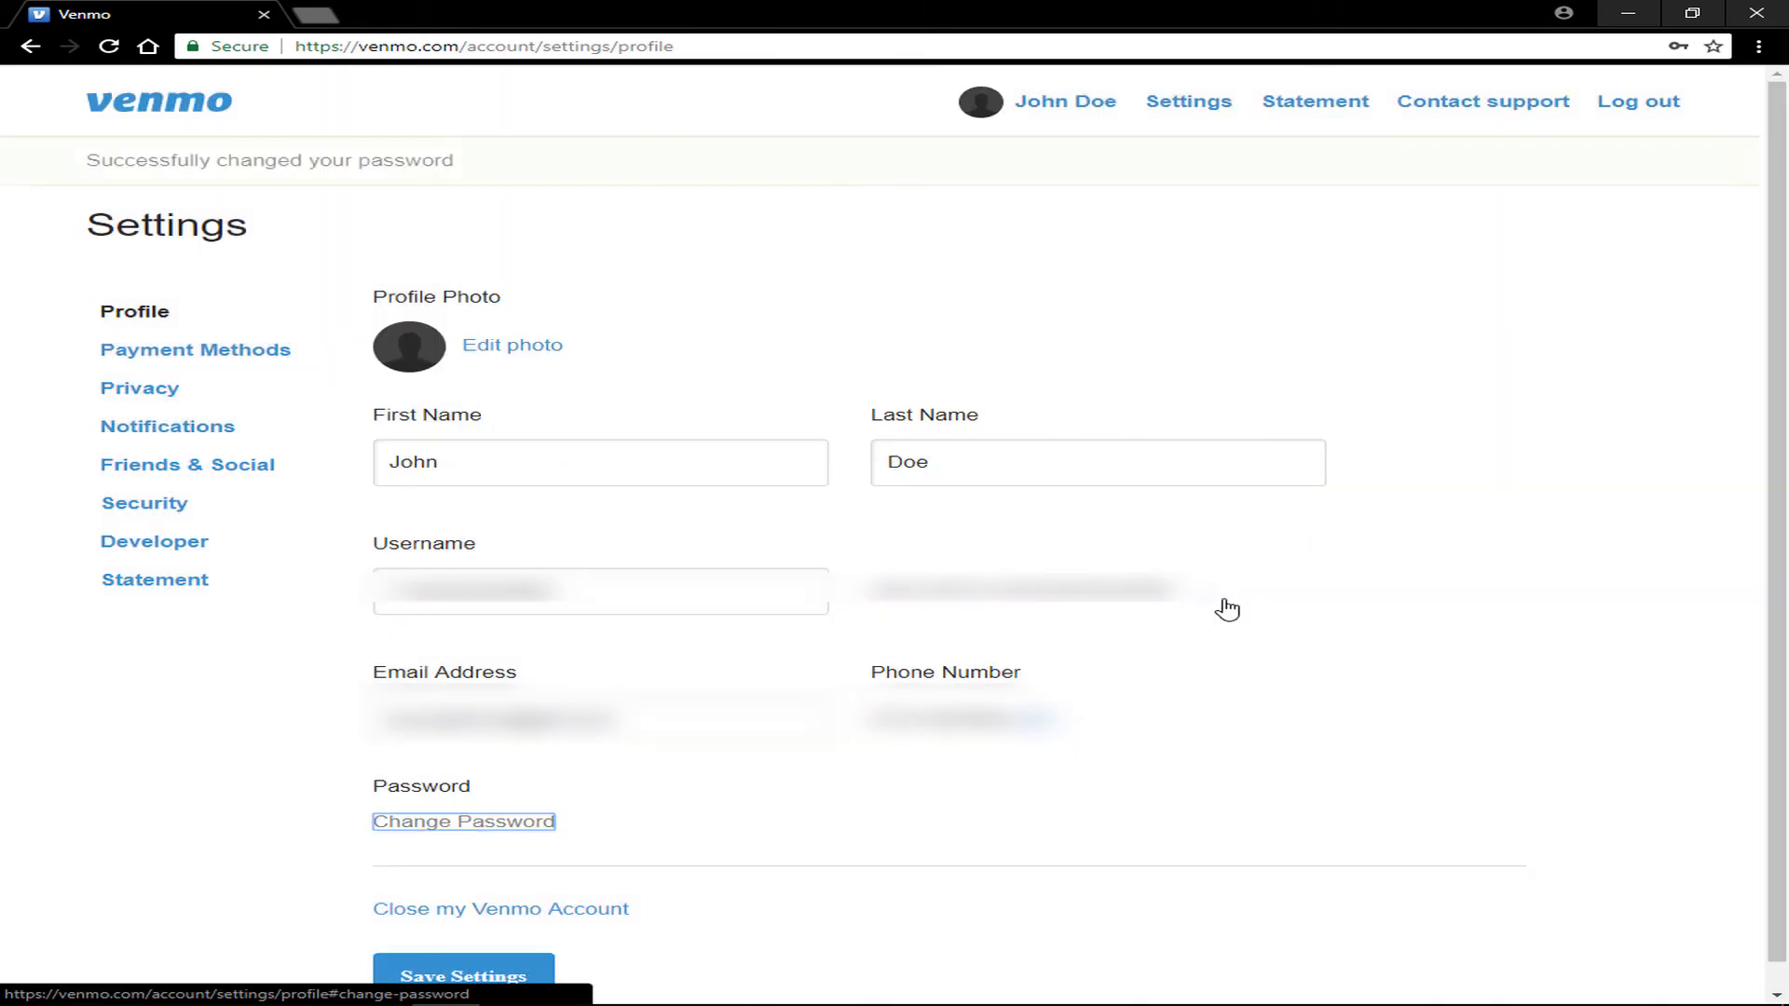